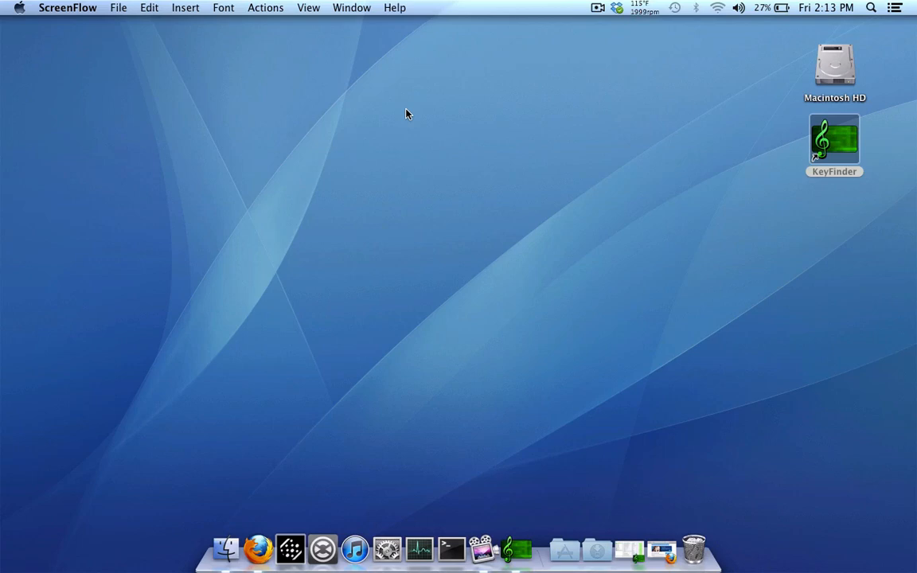
{"action": "mouse_move", "coordinate": [565, 297]}
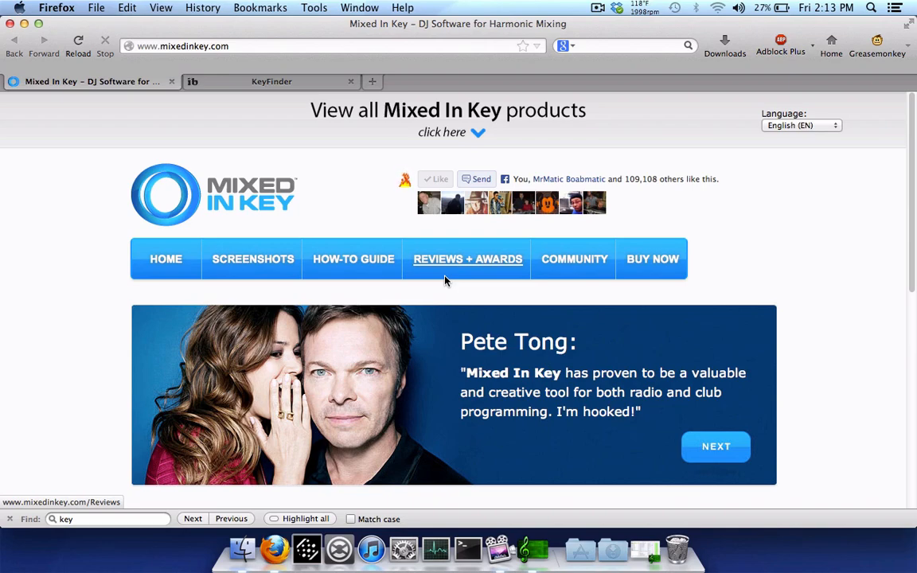
{"action": "scroll", "scroll_direction": "down", "scroll_amount": 3}
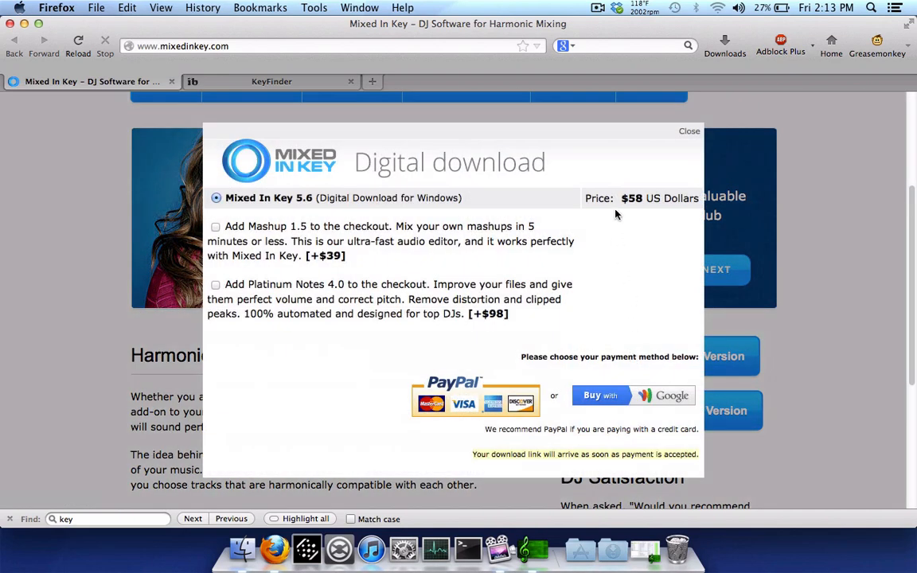
{"action": "mouse_move", "coordinate": [676, 162]}
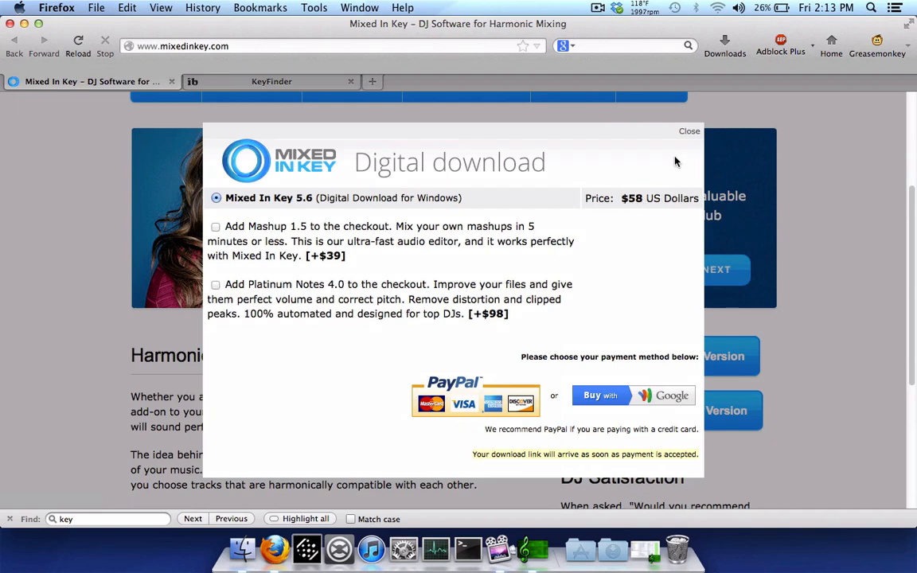
{"action": "left_click", "coordinate": [689, 130]}
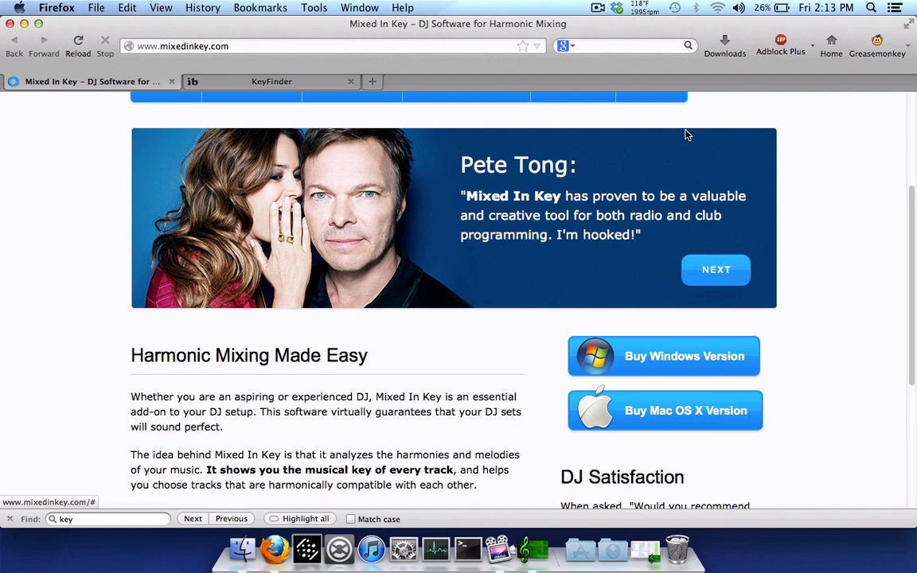
{"action": "mouse_move", "coordinate": [536, 153]}
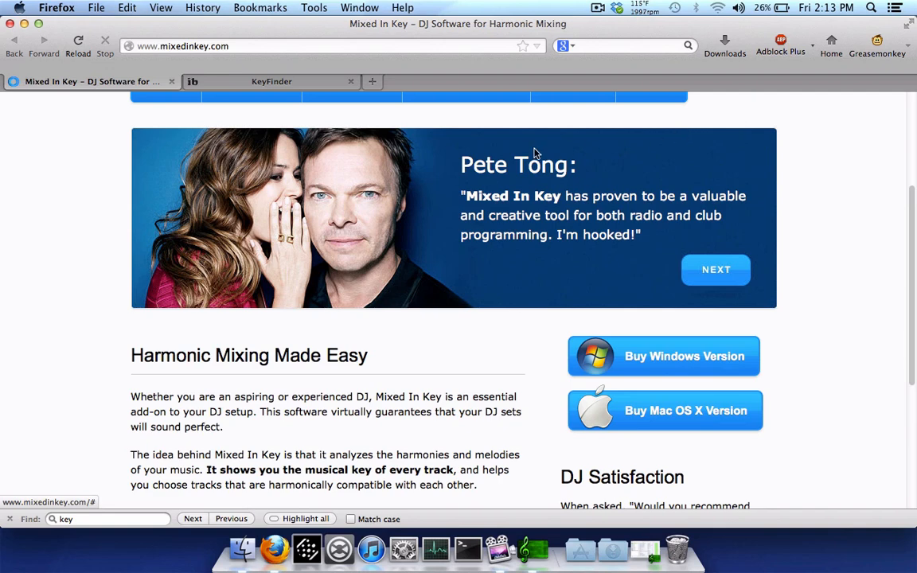
- Switch Firefox to the KeyFinder homepage listing free v1.20 Mac OS and Windows downloads
{"action": "left_click", "coordinate": [270, 81]}
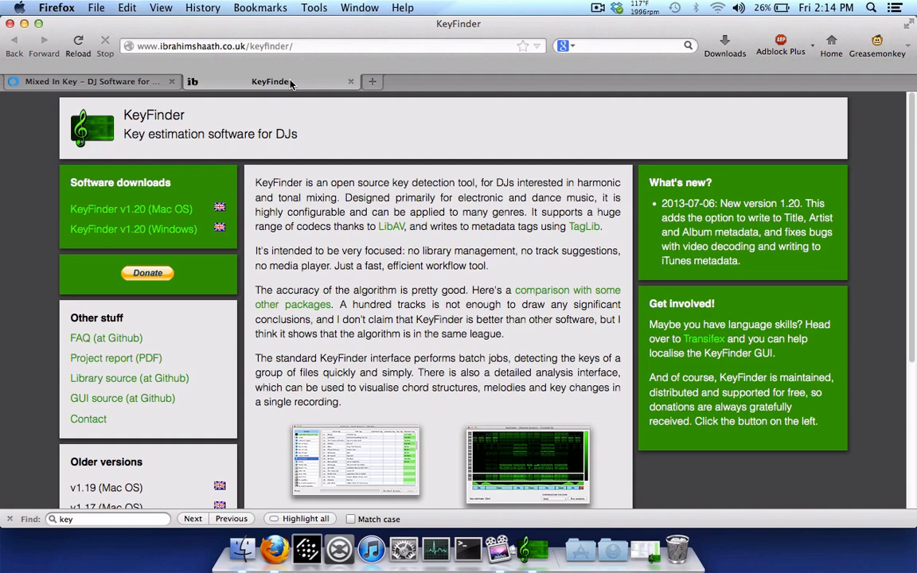
{"action": "mouse_move", "coordinate": [134, 230]}
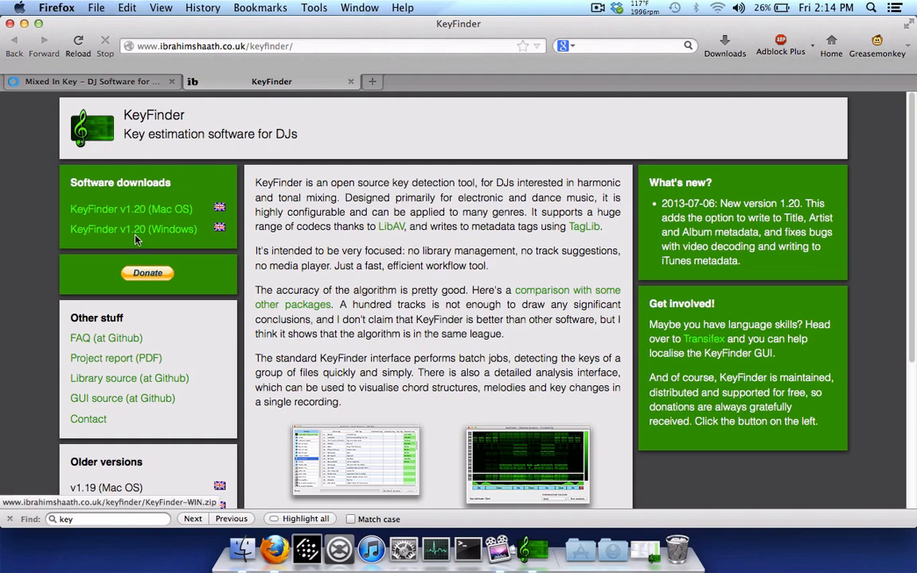
{"action": "mouse_move", "coordinate": [209, 258]}
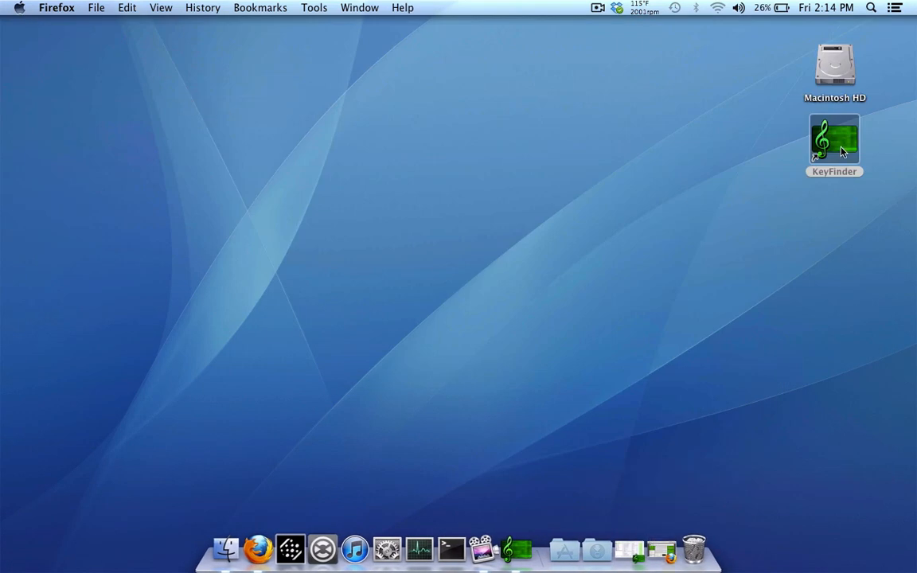
- Launch KeyFinder from the desktop icon, showing the 56-track Batch Analysis window
{"action": "double_click", "coordinate": [835, 140]}
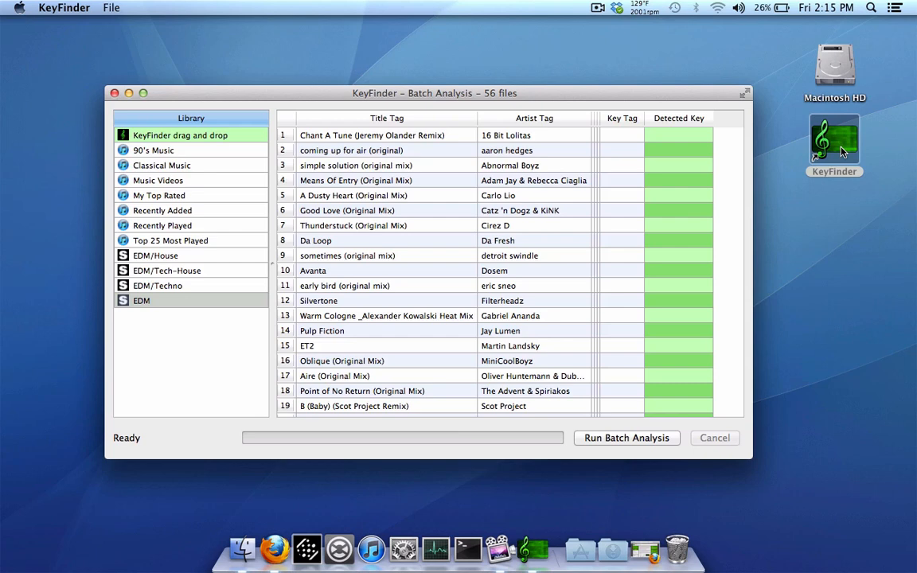
{"action": "left_click", "coordinate": [64, 7]}
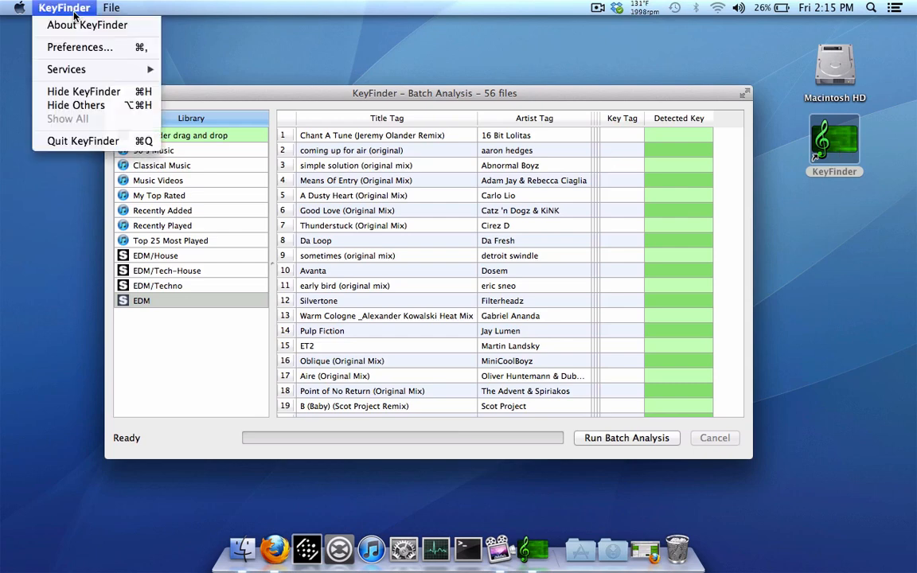
- Open KeyFinder Preferences on the Basic tab to review the Camelot custom key codes
{"action": "left_click", "coordinate": [79, 47]}
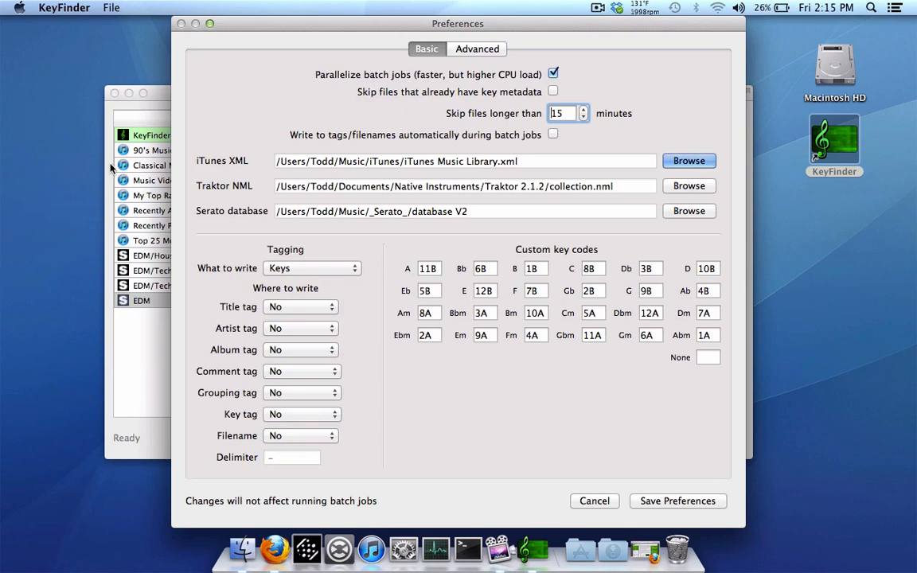
{"action": "mouse_move", "coordinate": [456, 325]}
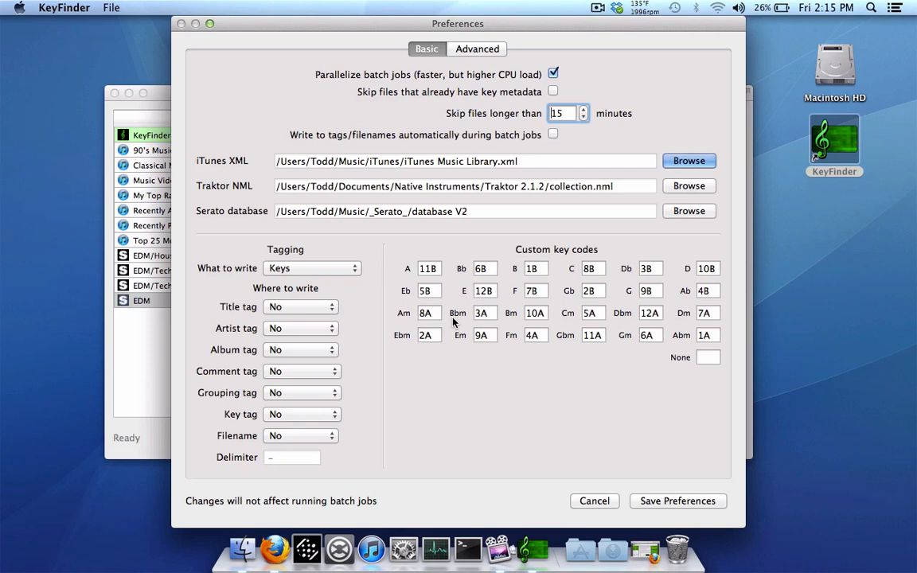
{"action": "mouse_move", "coordinate": [436, 357]}
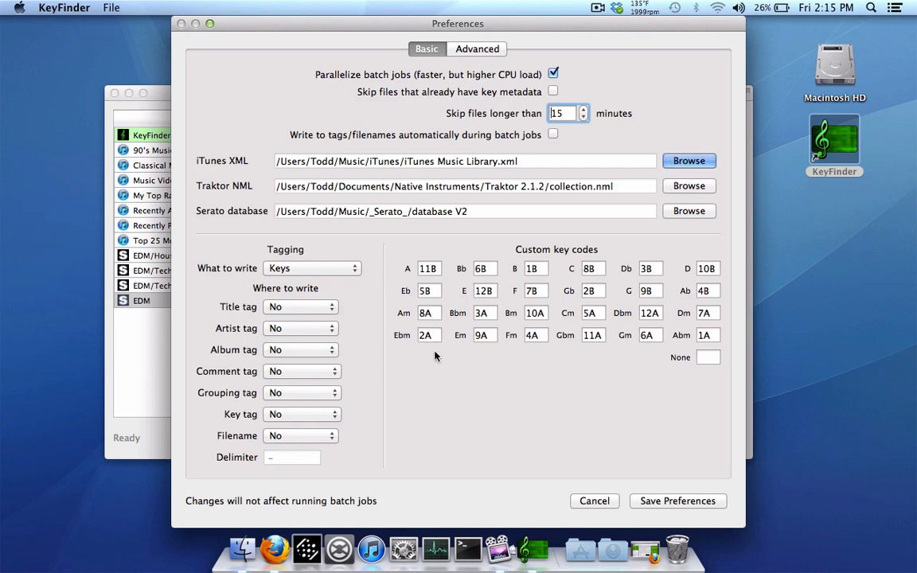
{"action": "mouse_move", "coordinate": [456, 385]}
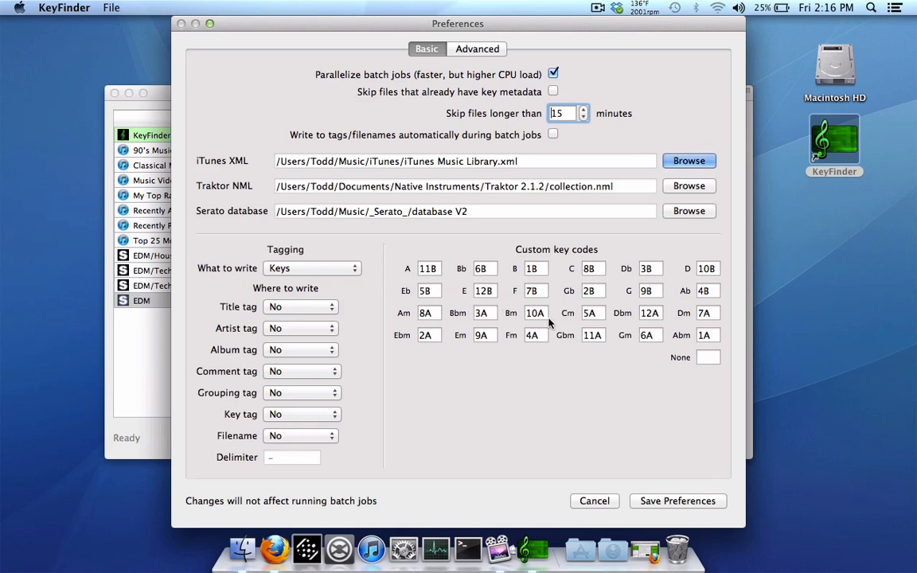
{"action": "mouse_move", "coordinate": [451, 157]}
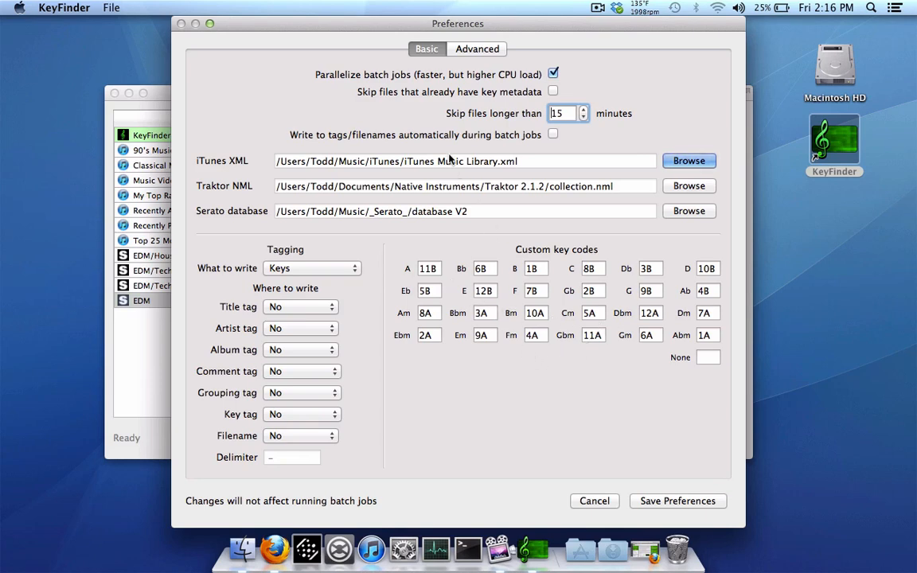
{"action": "mouse_move", "coordinate": [388, 79]}
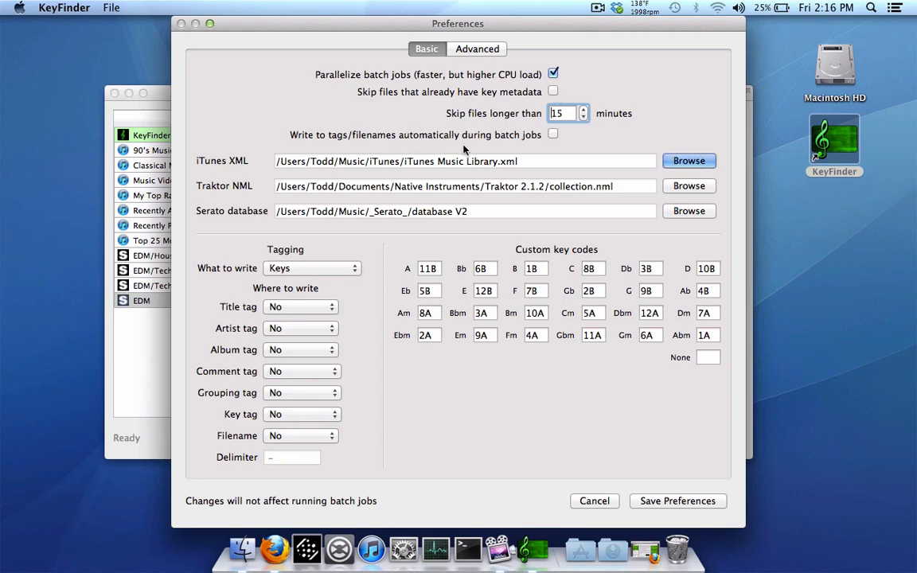
{"action": "mouse_move", "coordinate": [553, 139]}
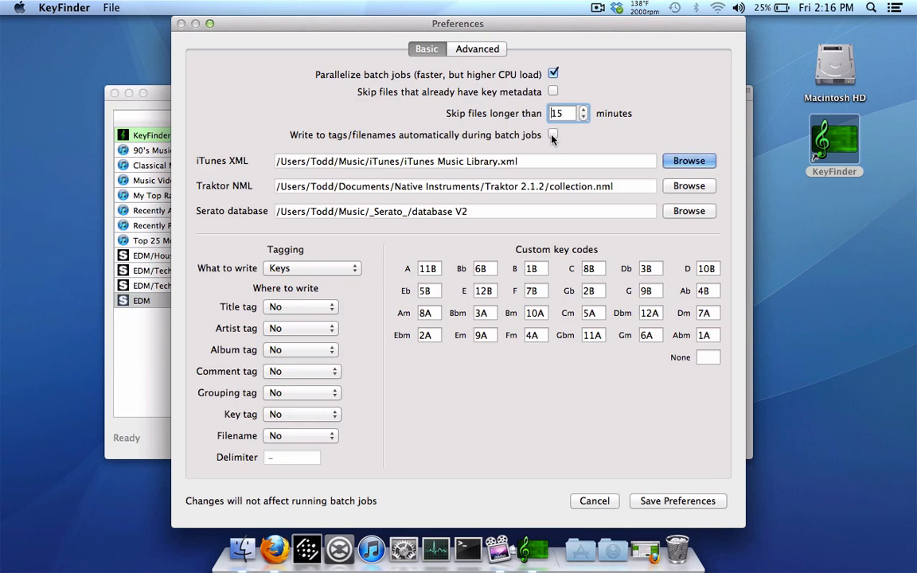
- Tick 'Write to tags/filenames automatically during batch jobs' in the Basic preferences
{"action": "left_click", "coordinate": [552, 135]}
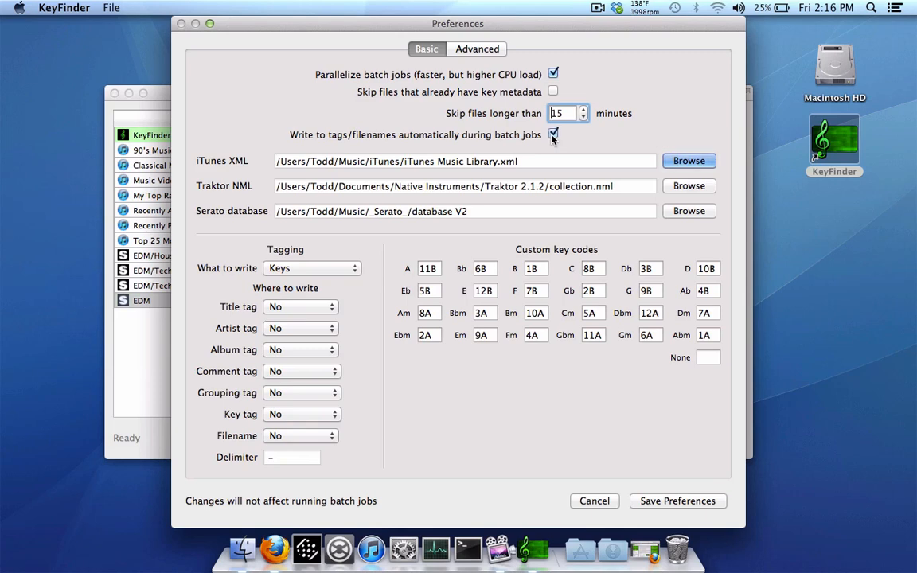
{"action": "mouse_move", "coordinate": [292, 164]}
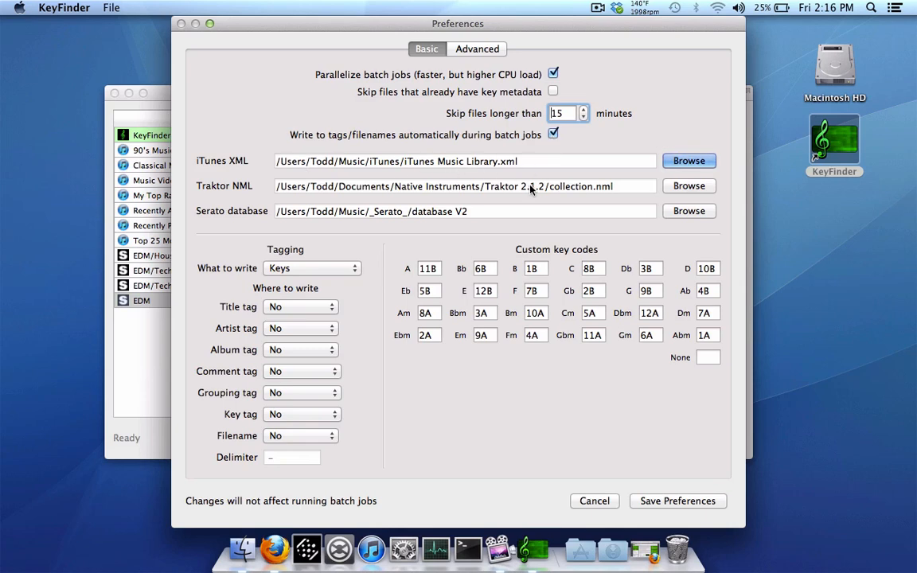
{"action": "mouse_move", "coordinate": [453, 161]}
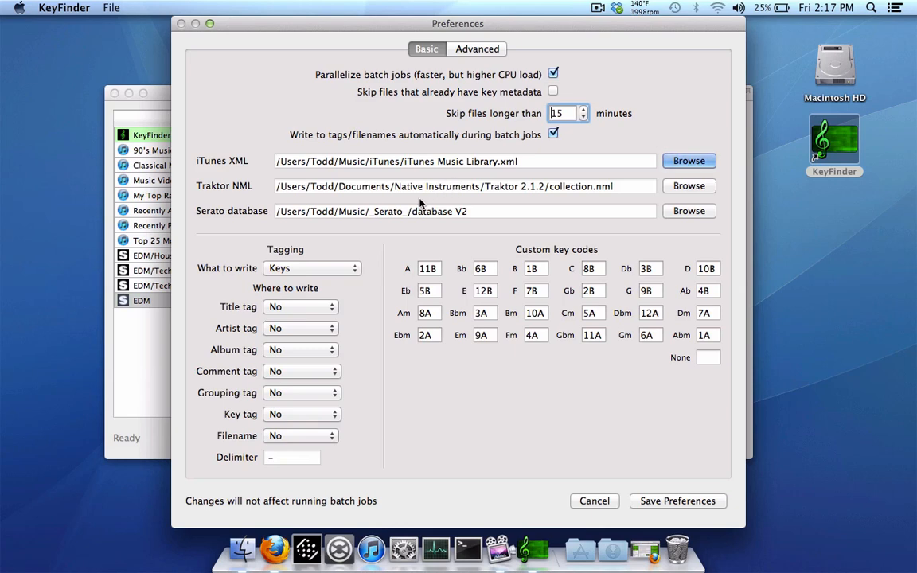
{"action": "mouse_move", "coordinate": [360, 220]}
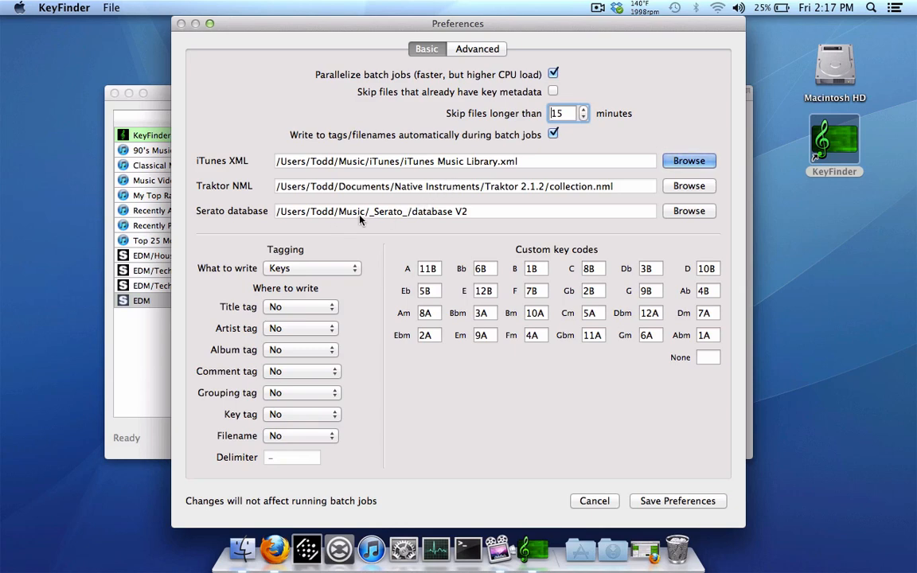
{"action": "mouse_move", "coordinate": [420, 233]}
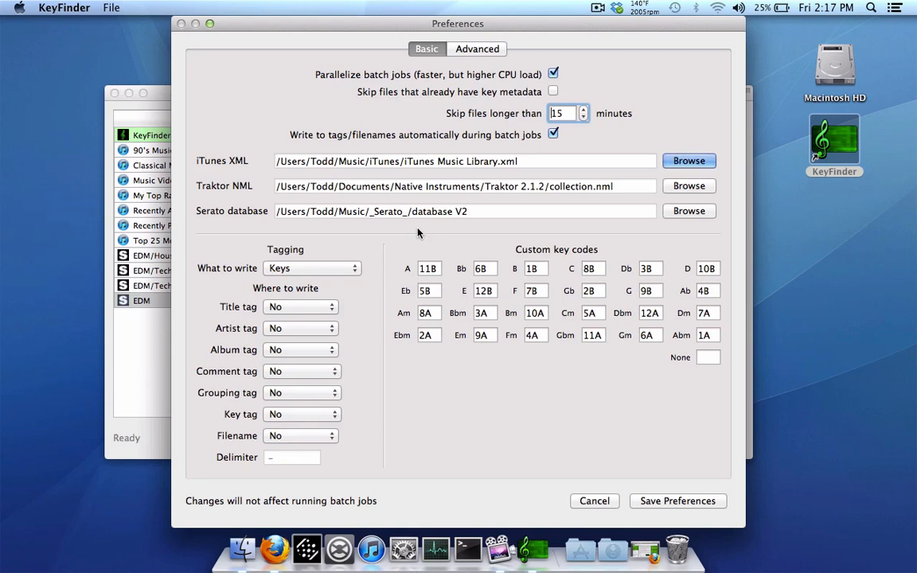
{"action": "mouse_move", "coordinate": [339, 284]}
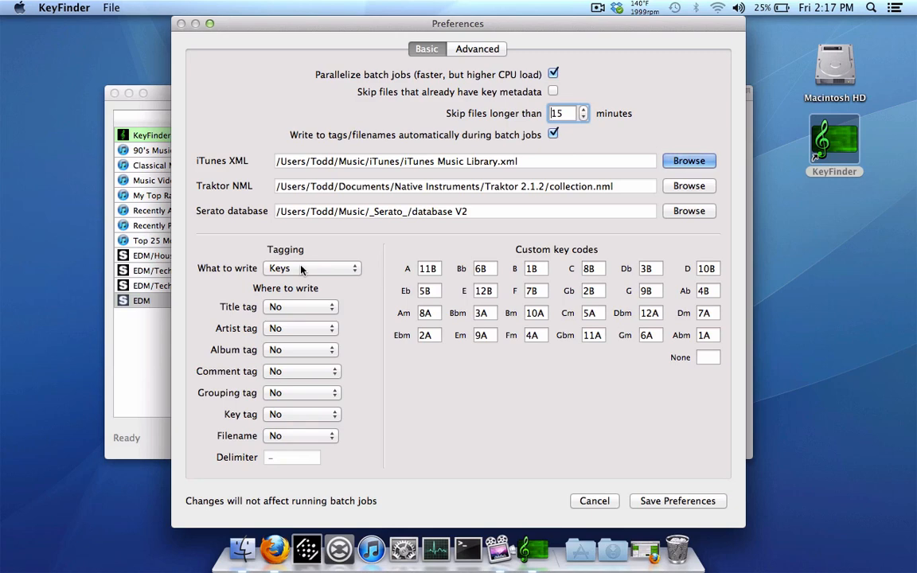
{"action": "mouse_move", "coordinate": [448, 321]}
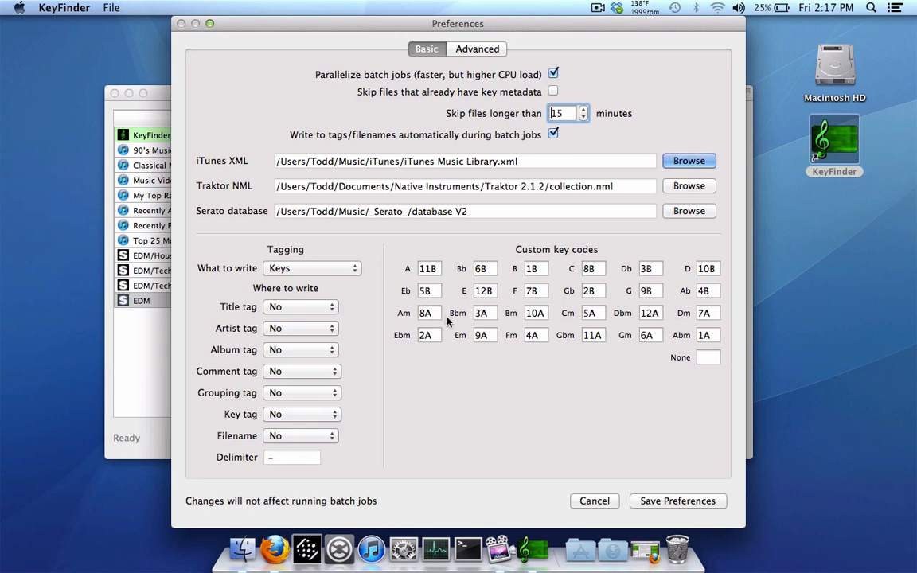
{"action": "mouse_move", "coordinate": [321, 269]}
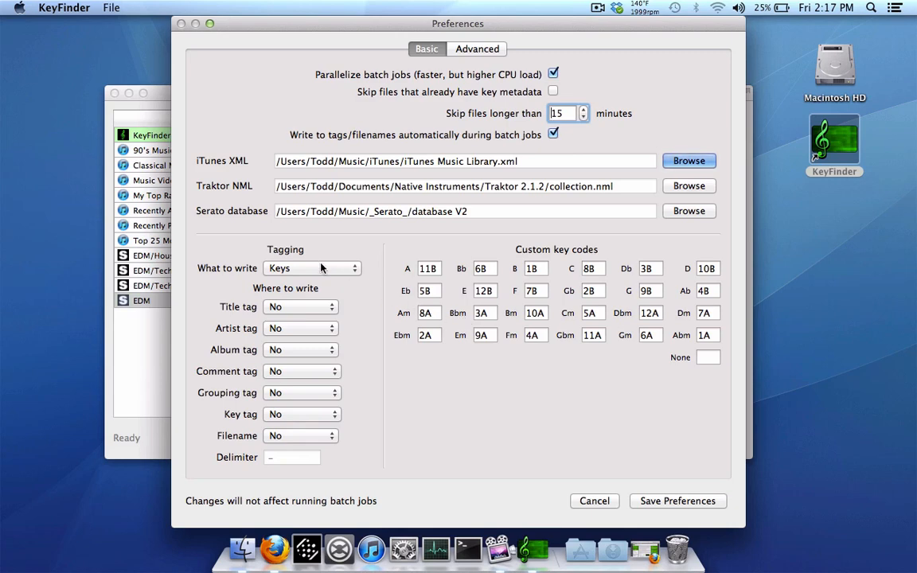
- Set the Key tag to Overwrite and leave the Grouping tag at No
{"action": "left_click", "coordinate": [311, 268]}
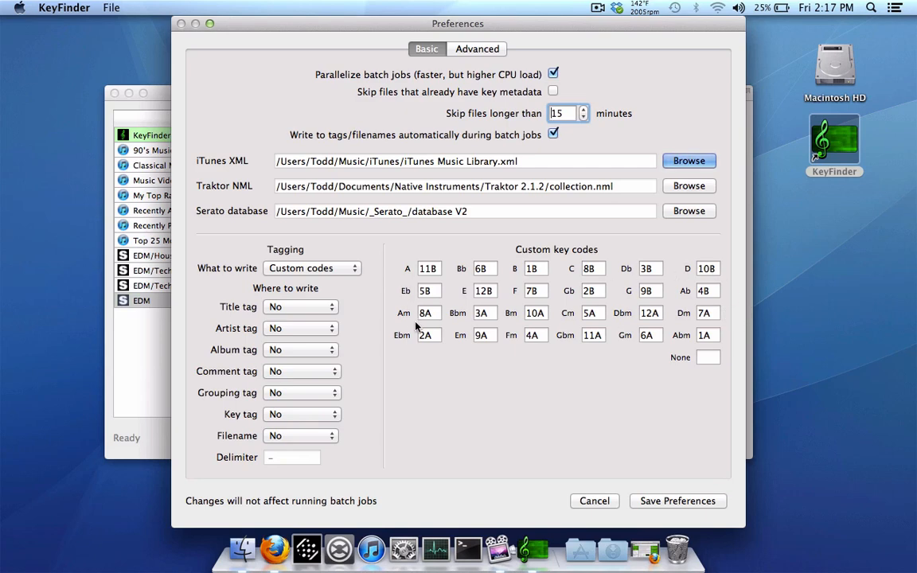
{"action": "mouse_move", "coordinate": [463, 403]}
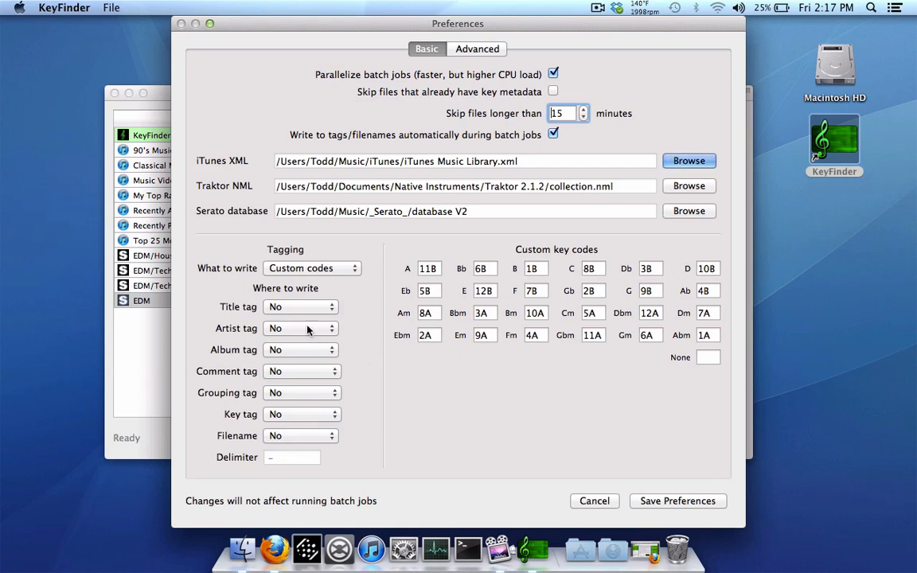
{"action": "mouse_move", "coordinate": [266, 295]}
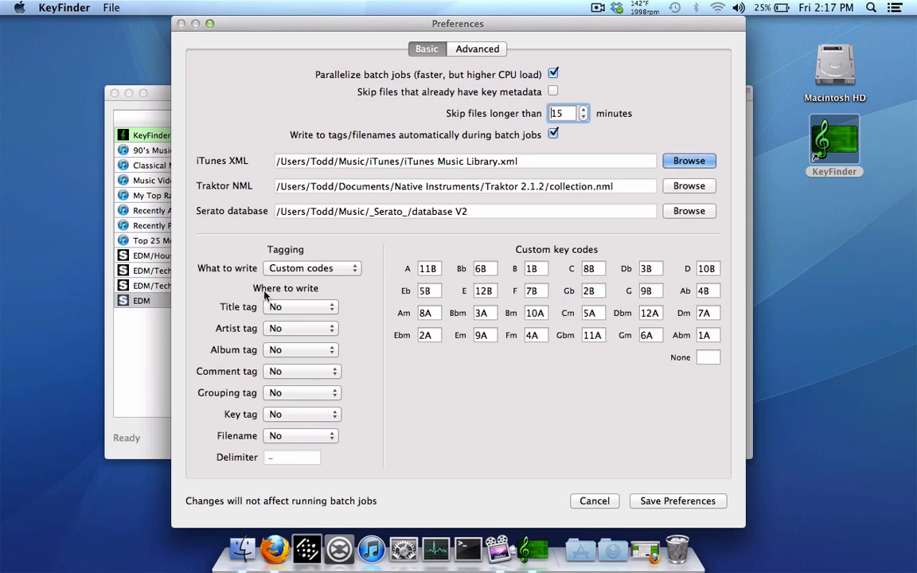
{"action": "mouse_move", "coordinate": [246, 345]}
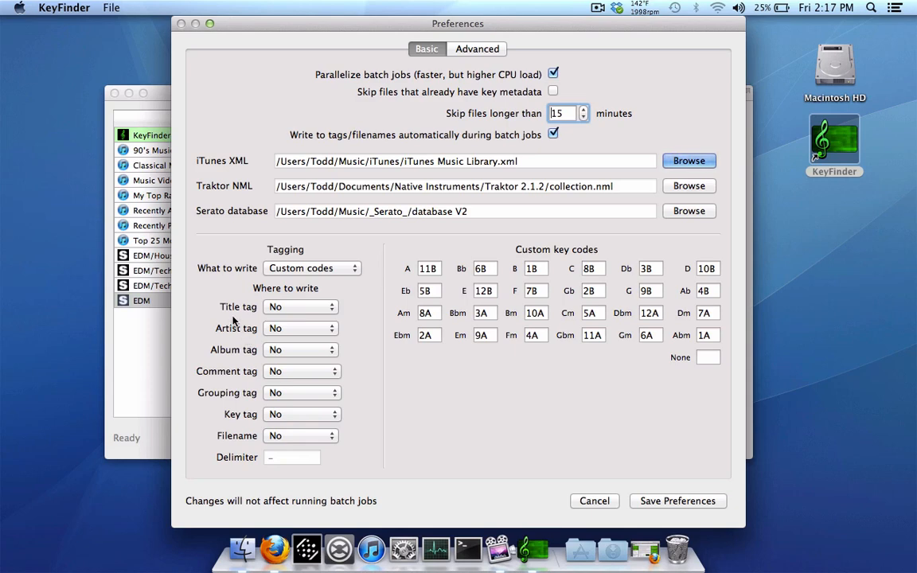
{"action": "mouse_move", "coordinate": [249, 367]}
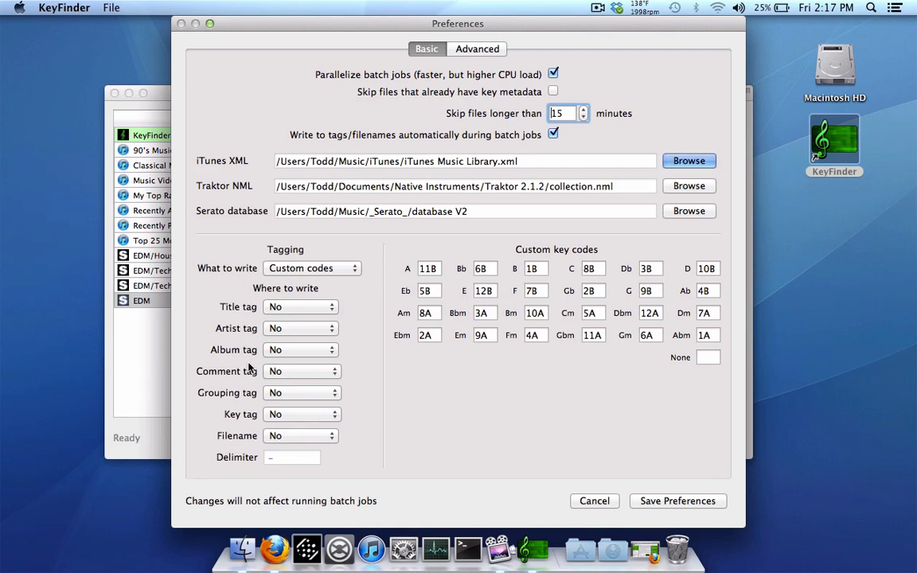
{"action": "mouse_move", "coordinate": [295, 390]}
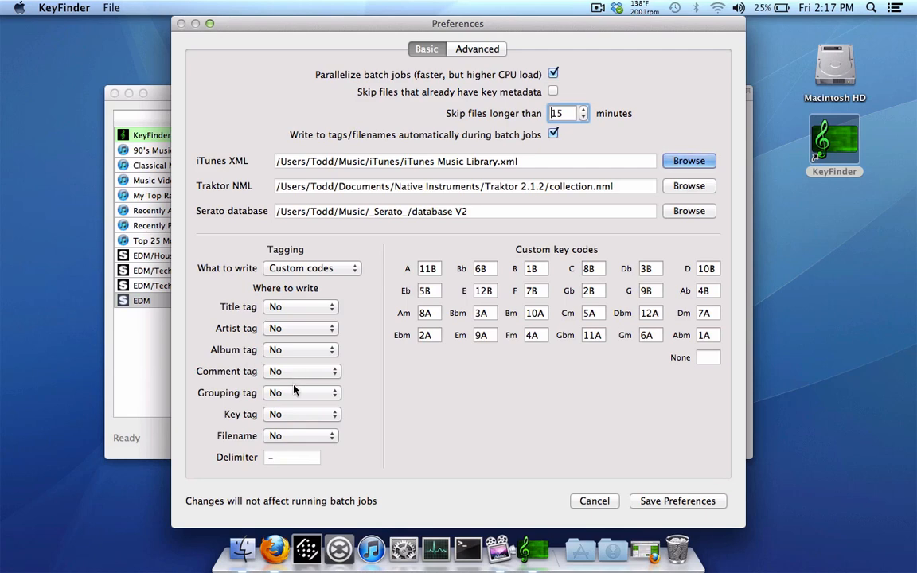
{"action": "left_click", "coordinate": [301, 414]}
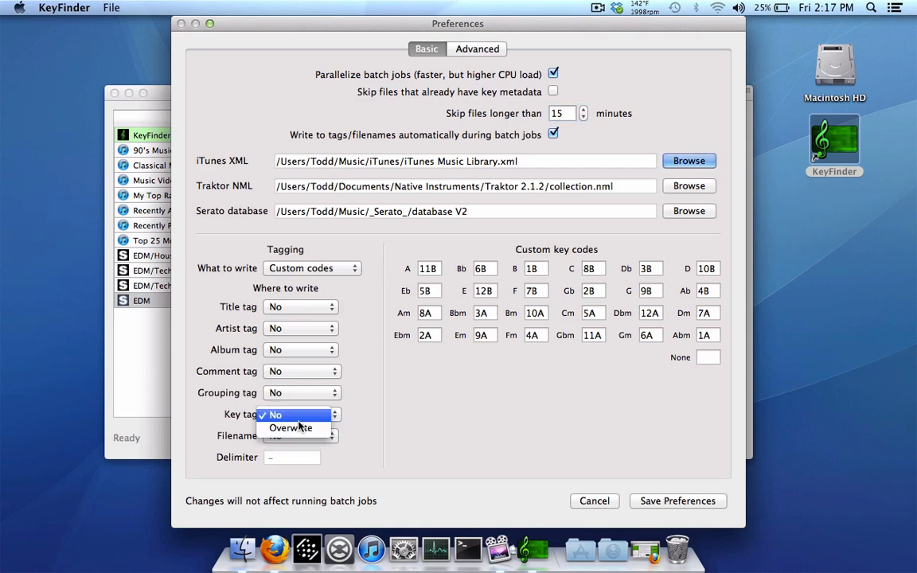
{"action": "left_click", "coordinate": [290, 427]}
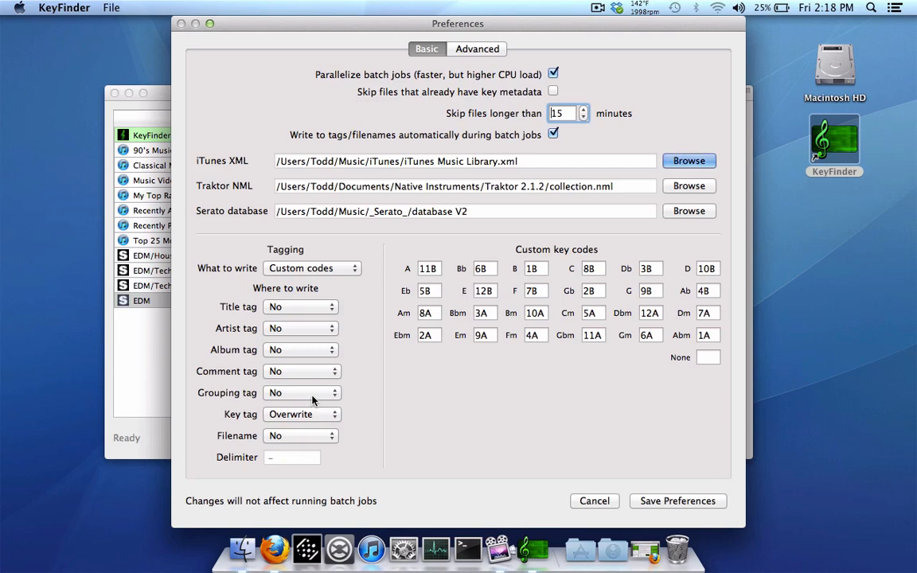
{"action": "left_click", "coordinate": [301, 393]}
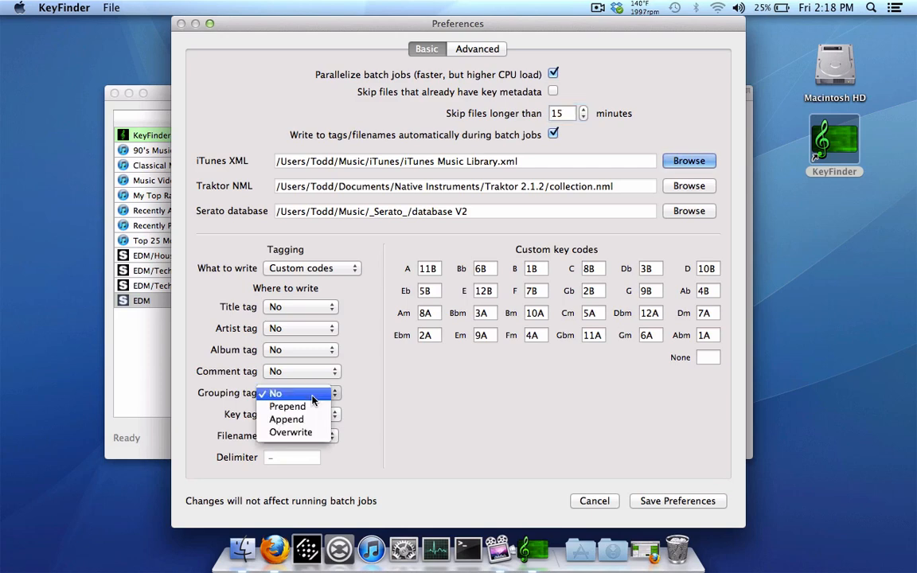
{"action": "mouse_move", "coordinate": [288, 407]}
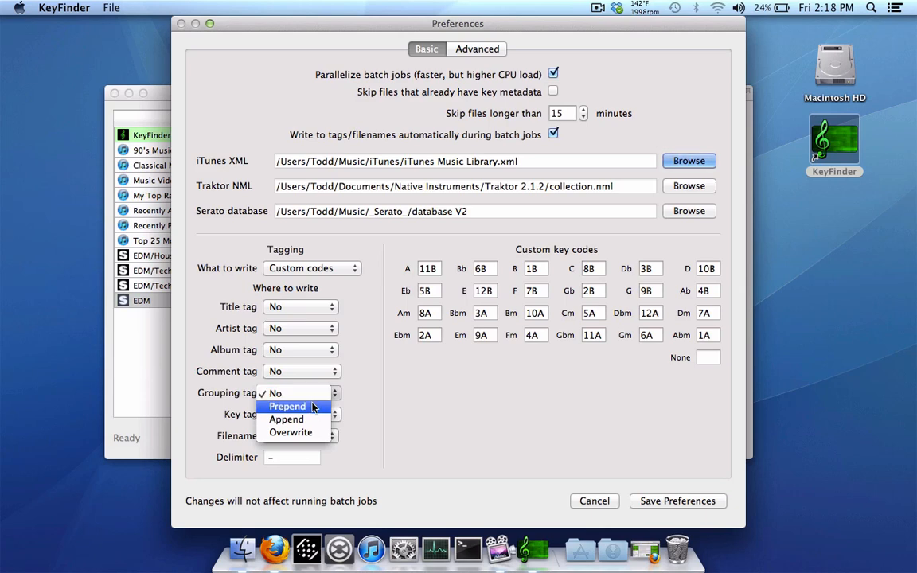
{"action": "mouse_move", "coordinate": [285, 420]}
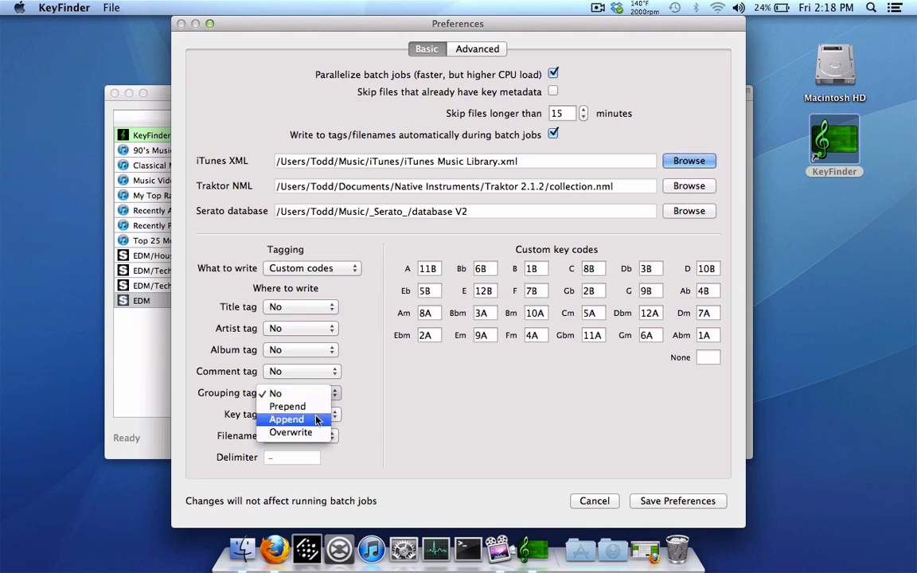
{"action": "left_click", "coordinate": [290, 432]}
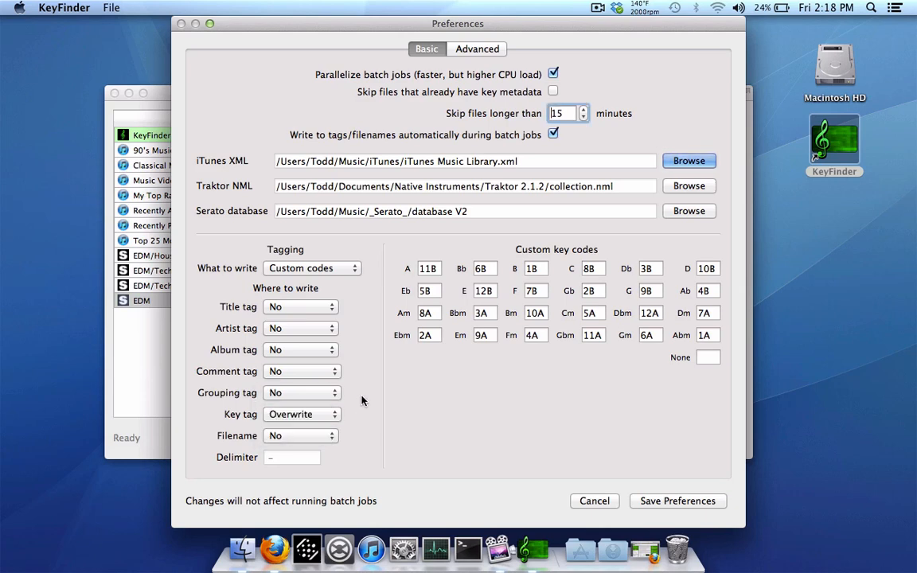
{"action": "mouse_move", "coordinate": [251, 415]}
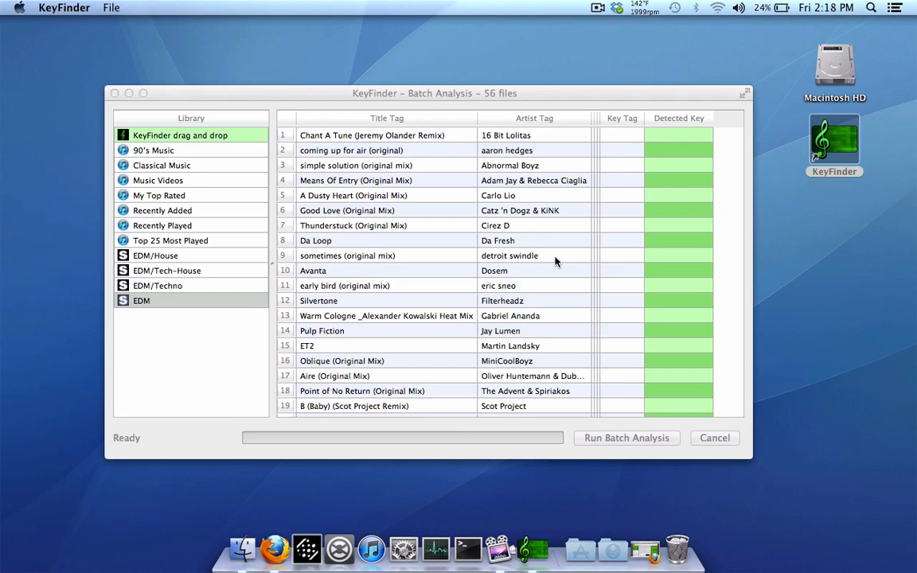
{"action": "mouse_move", "coordinate": [189, 306]}
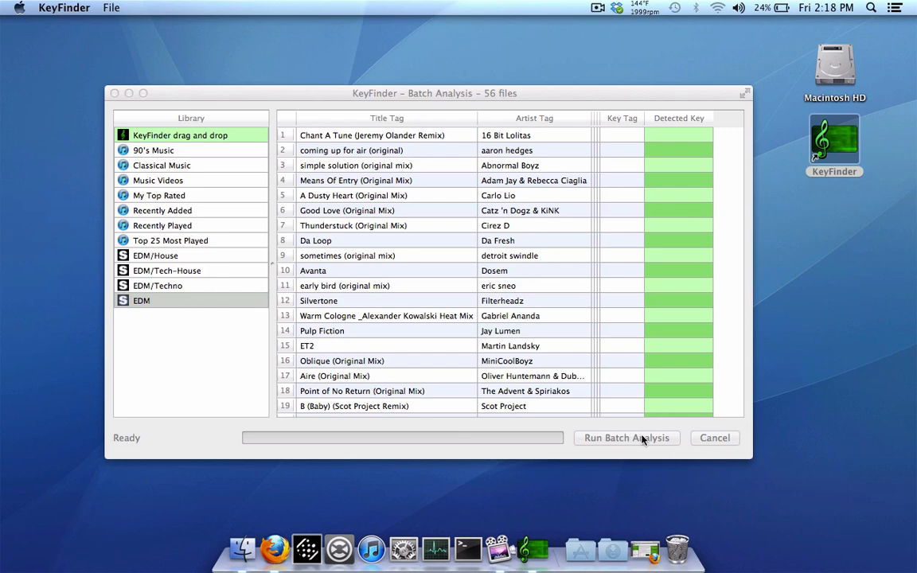
- Run Batch Analysis on all 56 tracks, writing Camelot codes into their key tags
{"action": "left_click", "coordinate": [626, 438]}
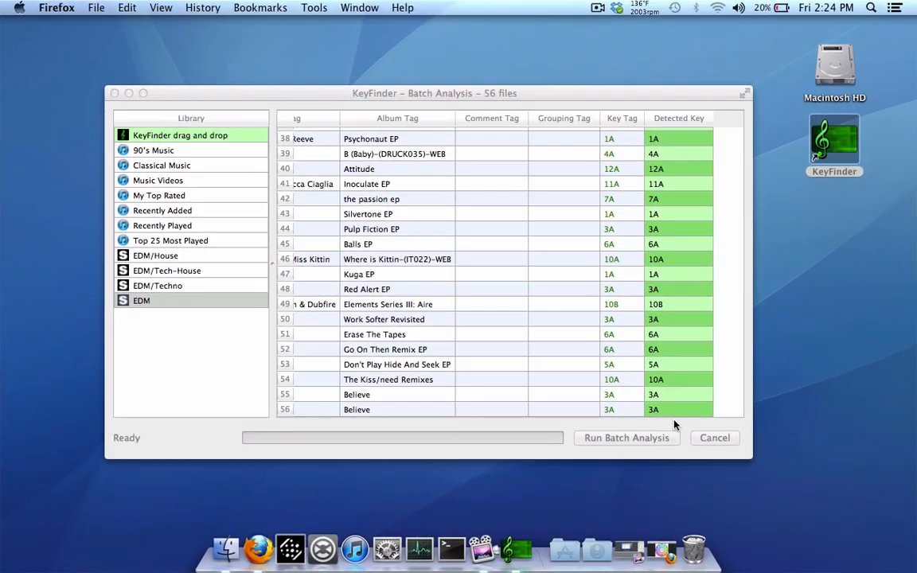
{"action": "mouse_move", "coordinate": [330, 479]}
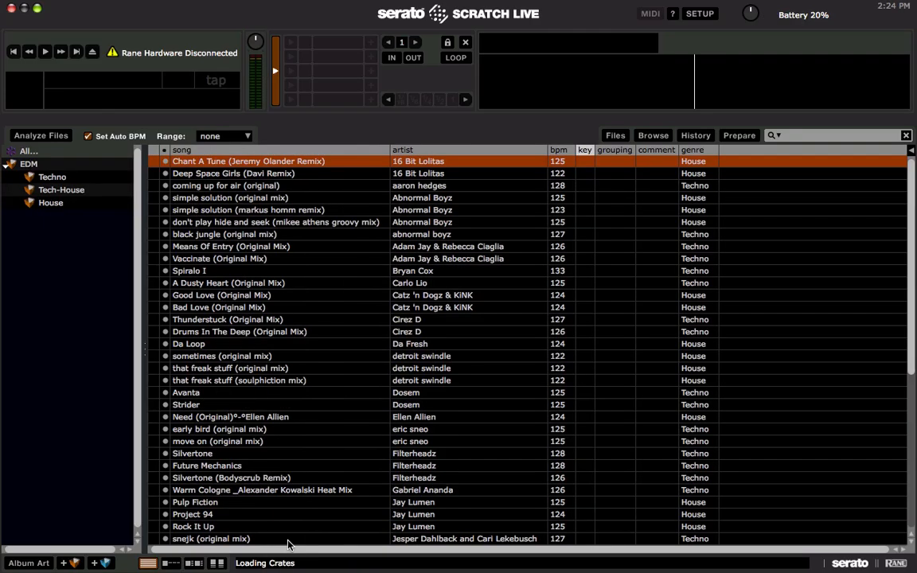
{"action": "mouse_move", "coordinate": [567, 136]}
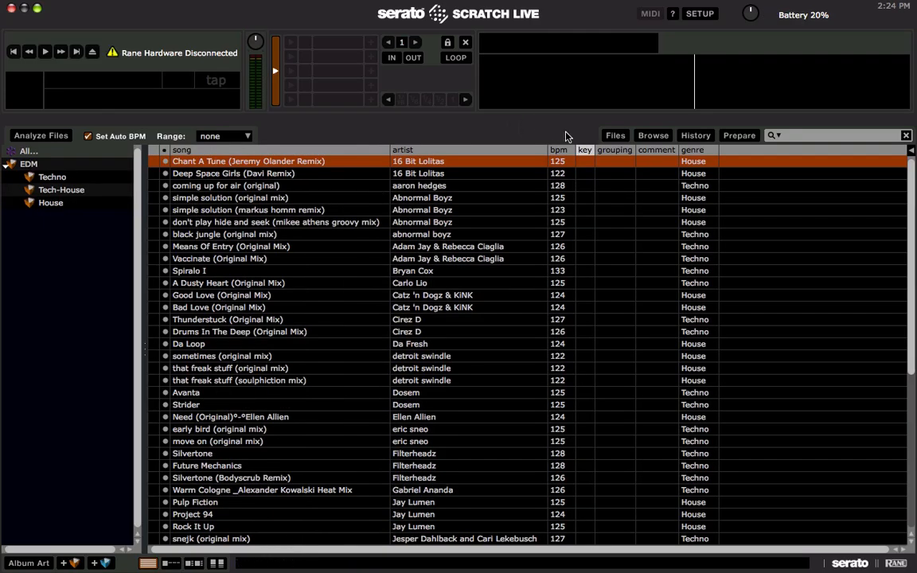
{"action": "mouse_move", "coordinate": [910, 157]}
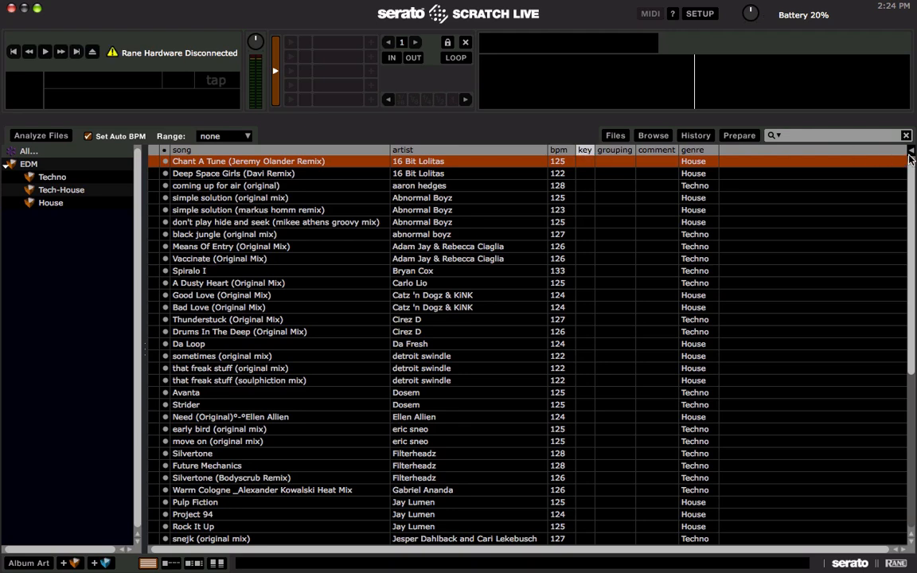
- Switch to Serato Scratch Live's EDM library and open the Files browser to re-read tags
{"action": "left_click", "coordinate": [911, 150]}
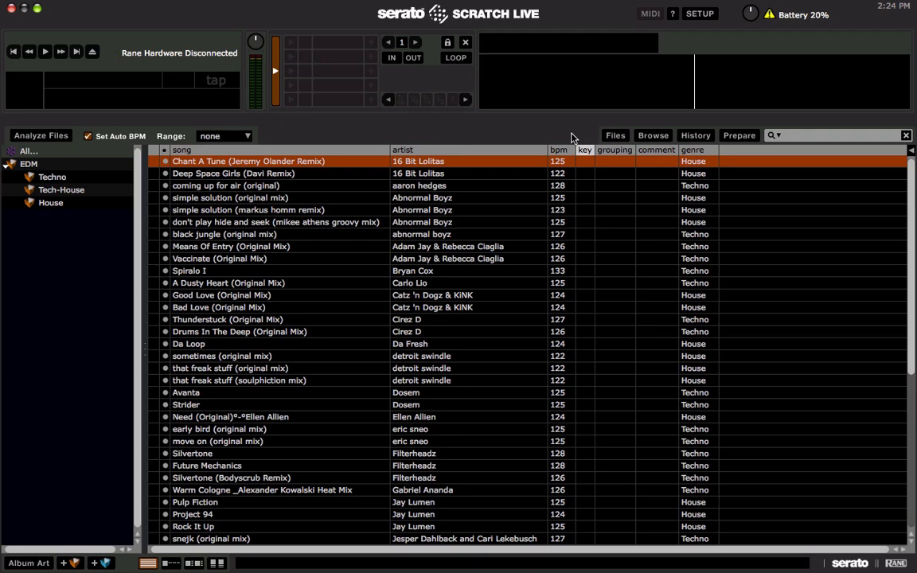
{"action": "left_click", "coordinate": [615, 134]}
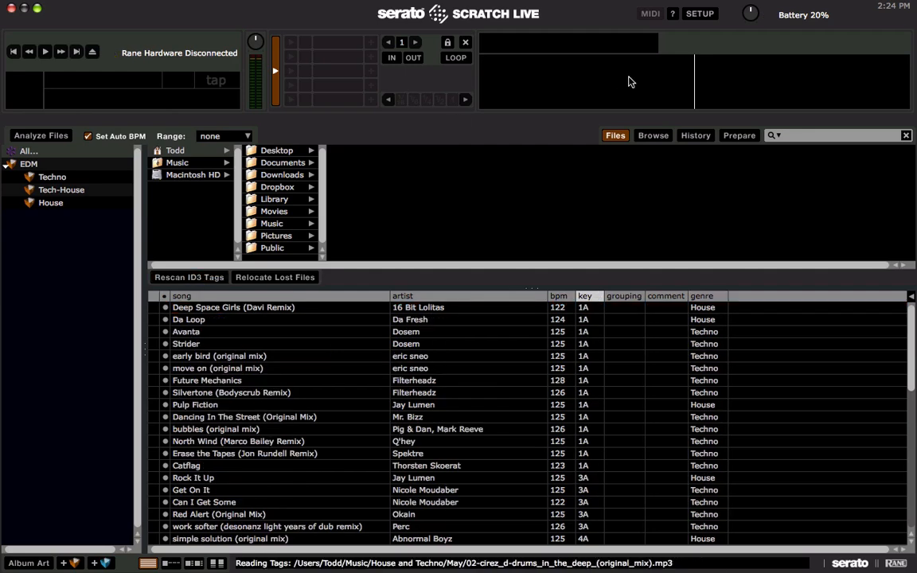
- Close the Files browser and scroll the library showing Camelot keys like 1A, 3A, 4A
{"action": "left_click", "coordinate": [615, 135]}
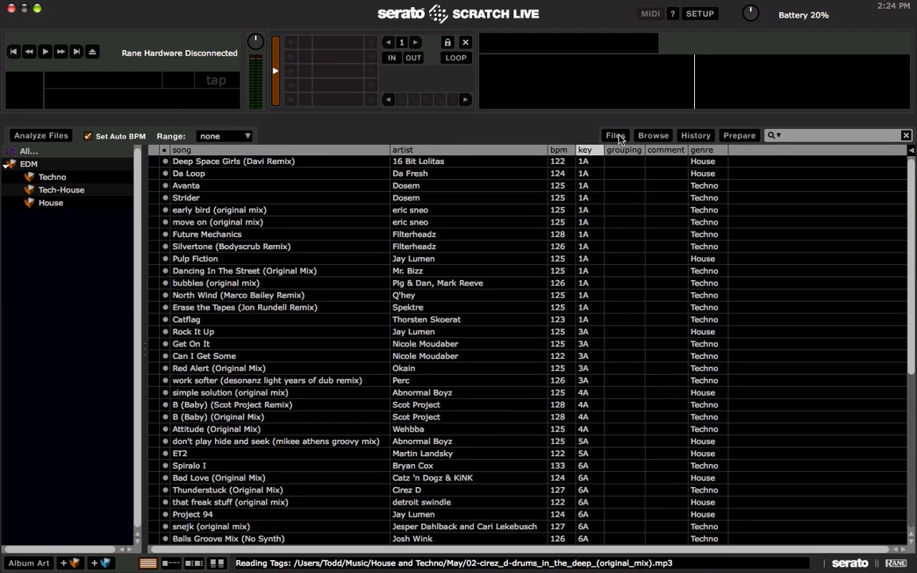
{"action": "mouse_move", "coordinate": [584, 232]}
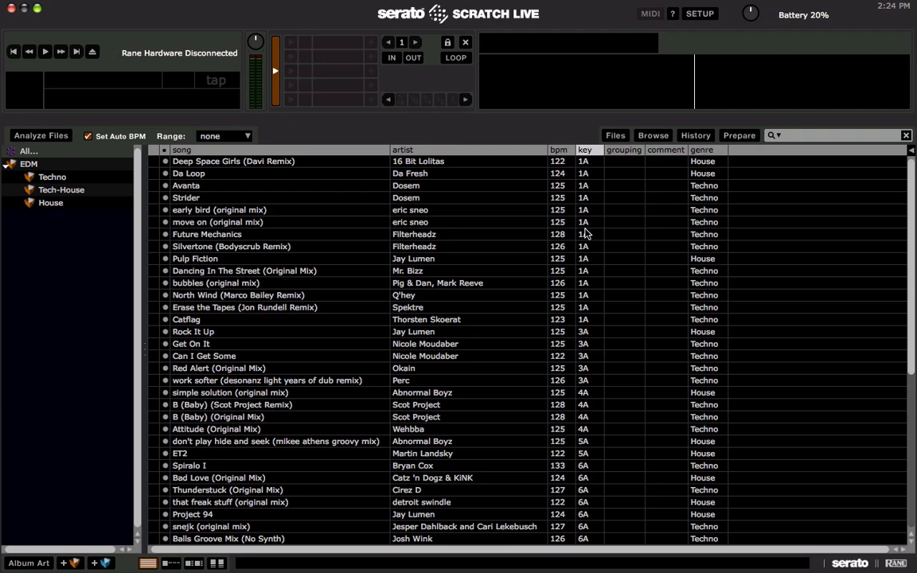
{"action": "scroll", "scroll_direction": "down", "scroll_amount": 3}
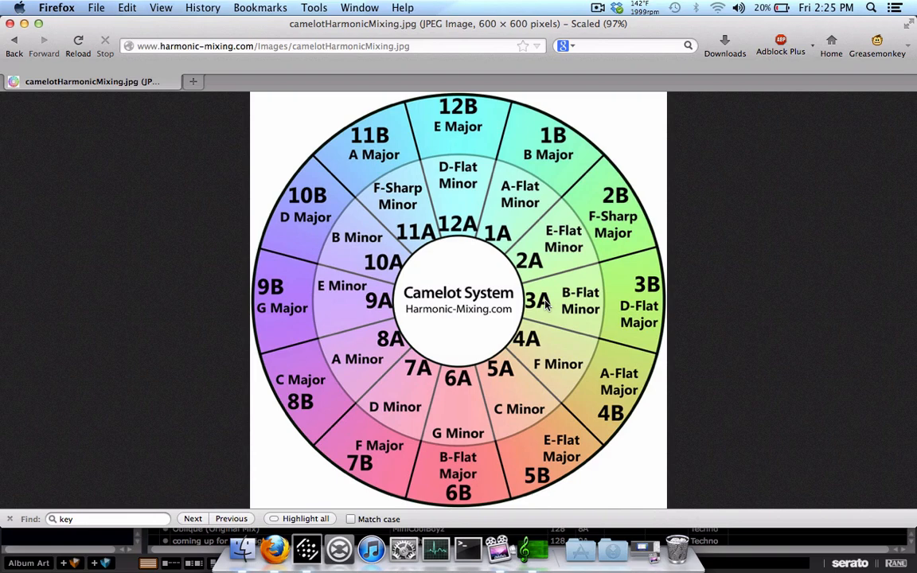
{"action": "mouse_move", "coordinate": [557, 315]}
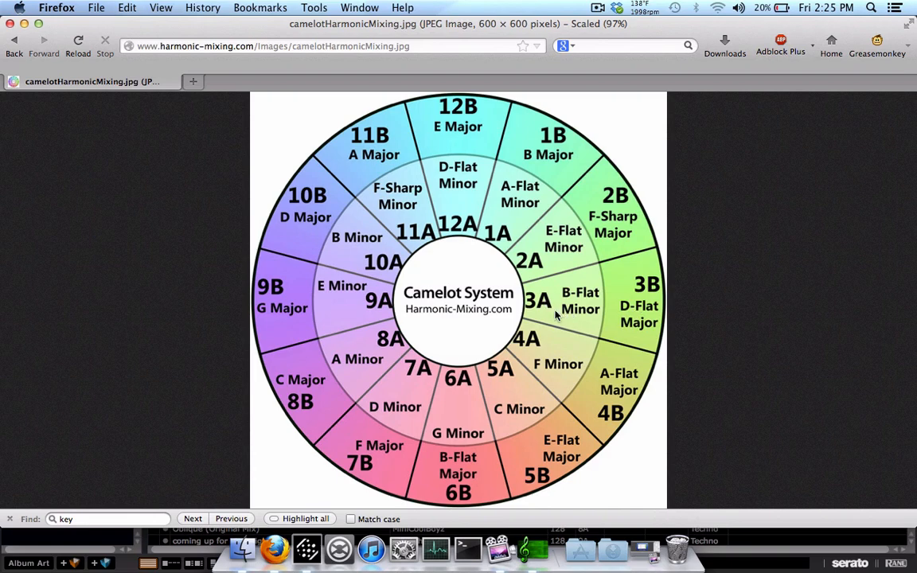
{"action": "mouse_move", "coordinate": [544, 312]}
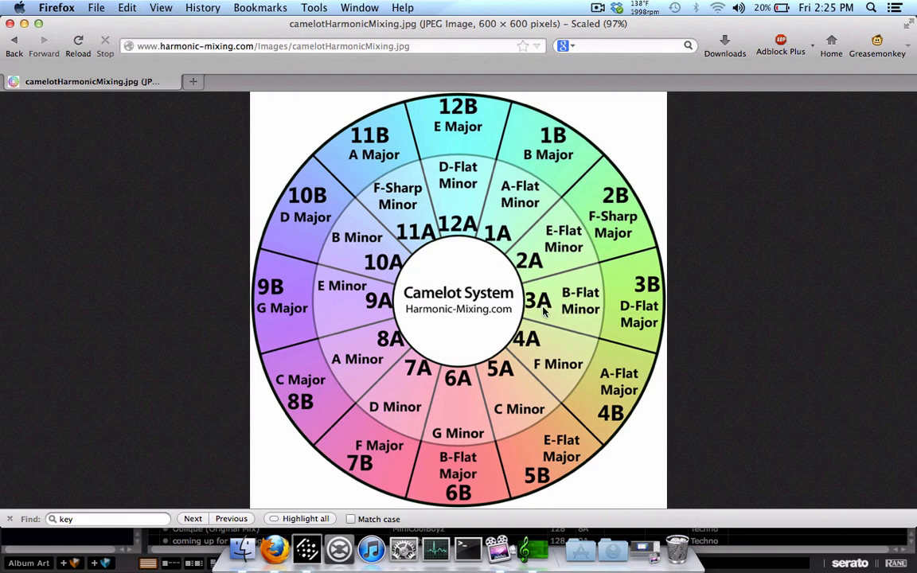
{"action": "mouse_move", "coordinate": [540, 263]}
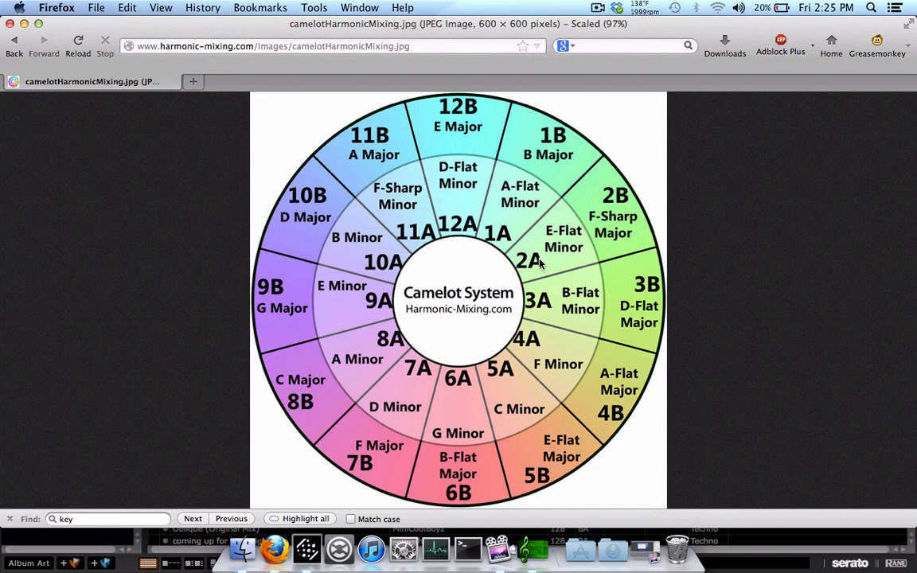
{"action": "mouse_move", "coordinate": [606, 332]}
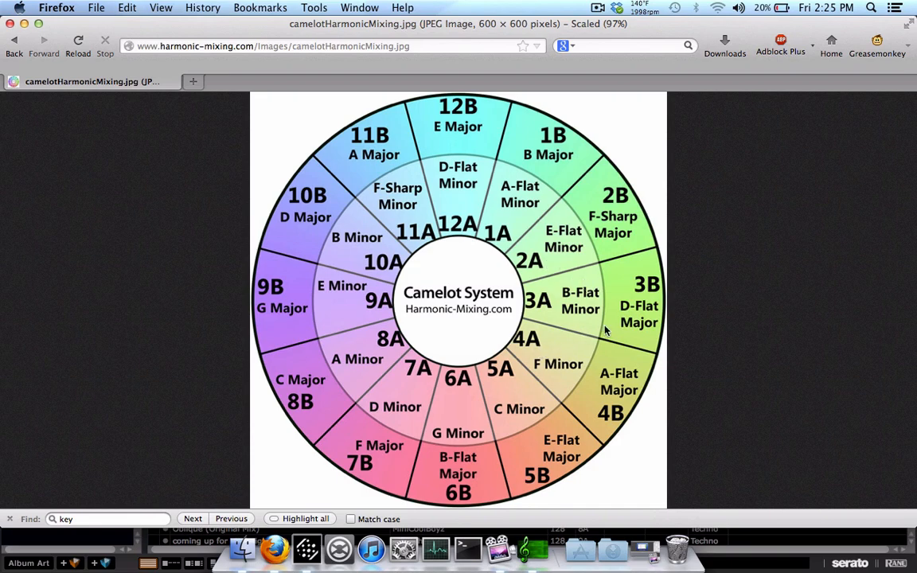
{"action": "mouse_move", "coordinate": [569, 308]}
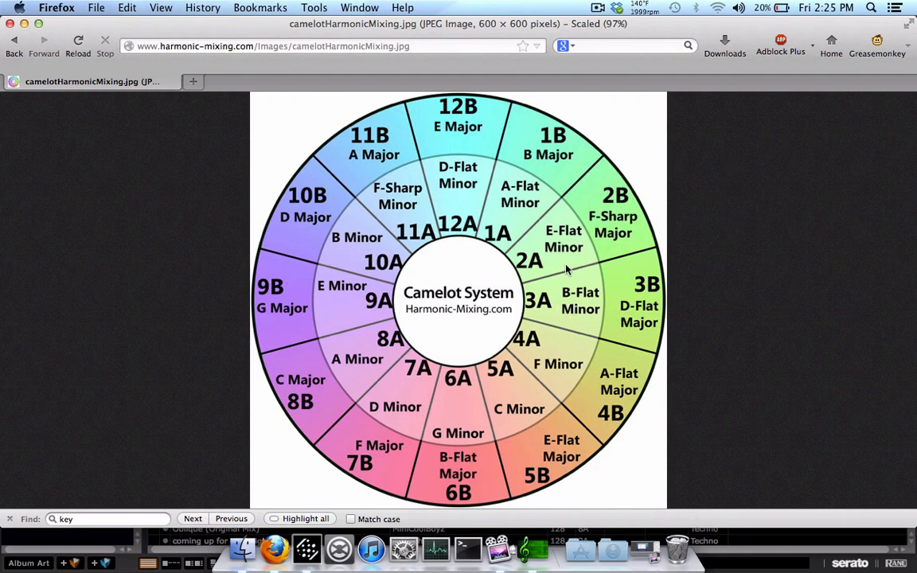
{"action": "mouse_move", "coordinate": [515, 392]}
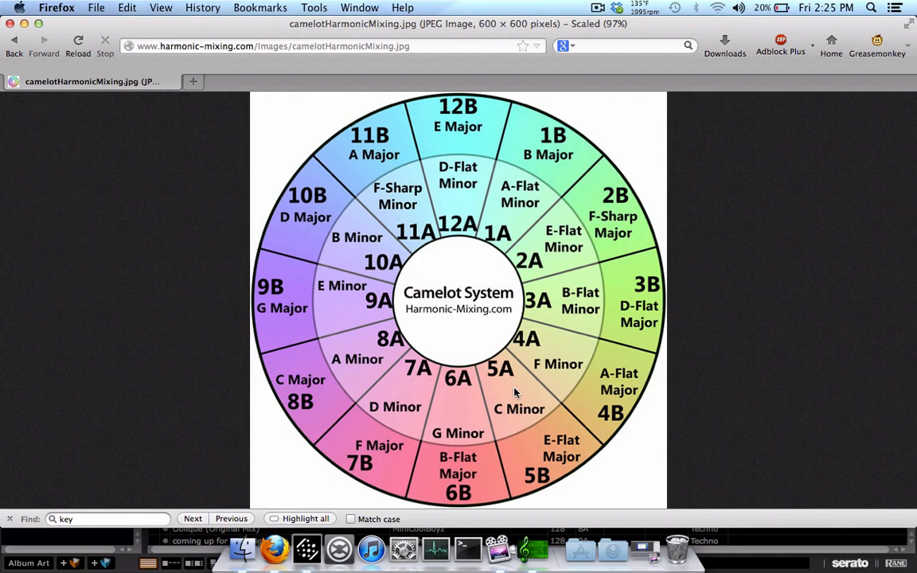
{"action": "mouse_move", "coordinate": [436, 289]}
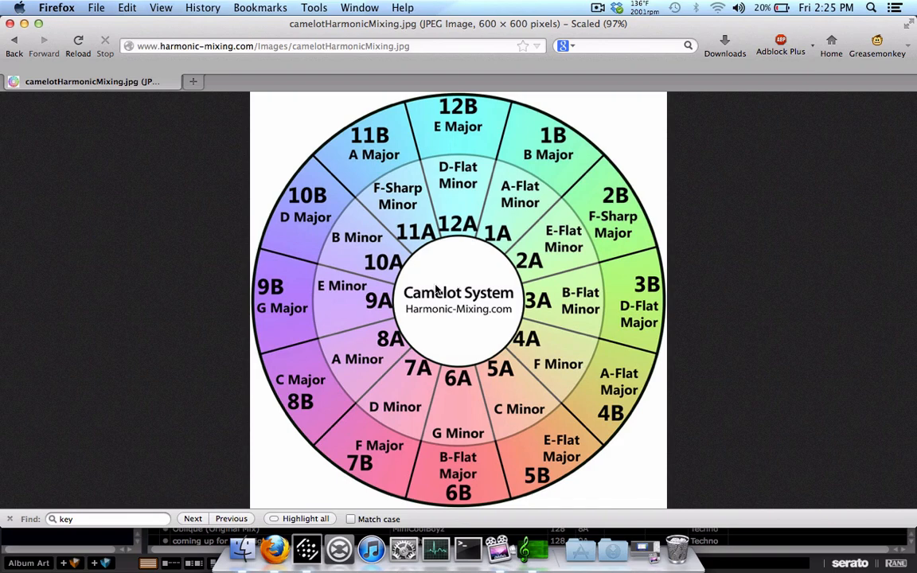
{"action": "mouse_move", "coordinate": [203, 474]}
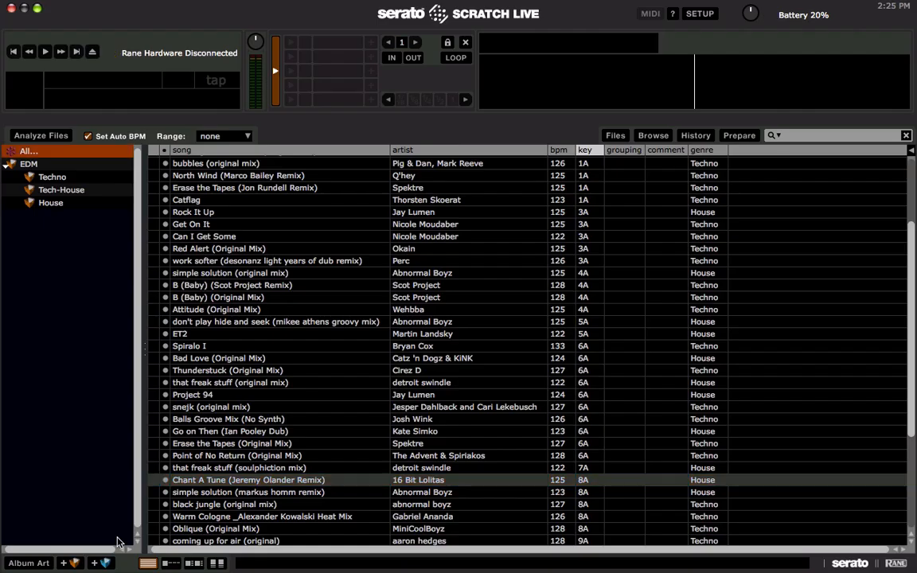
{"action": "mouse_move", "coordinate": [270, 464]}
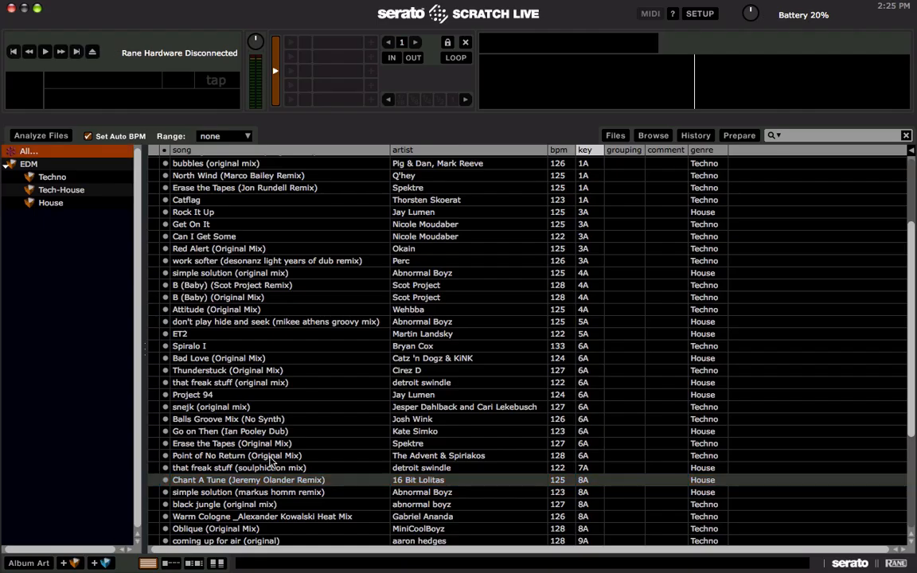